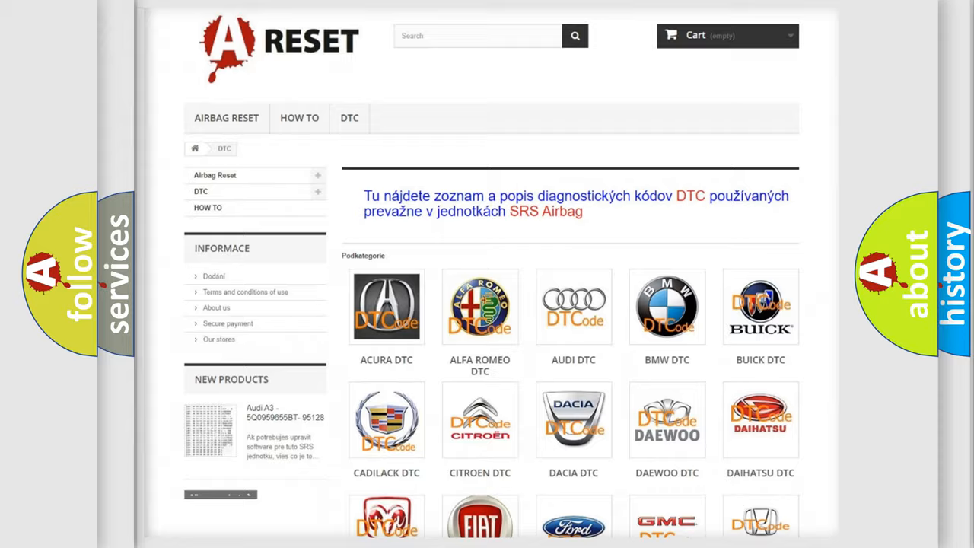
scroll("down", 3)
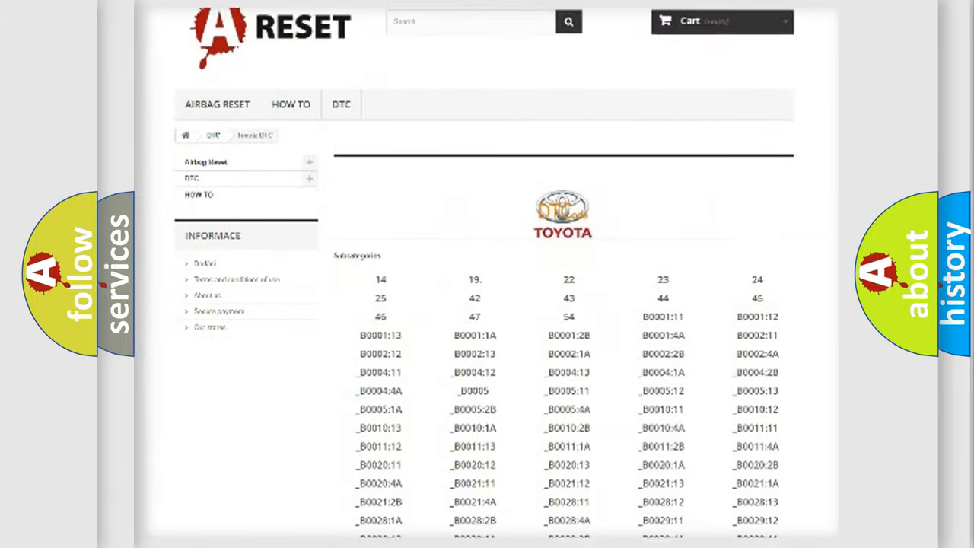
scroll("down", 3)
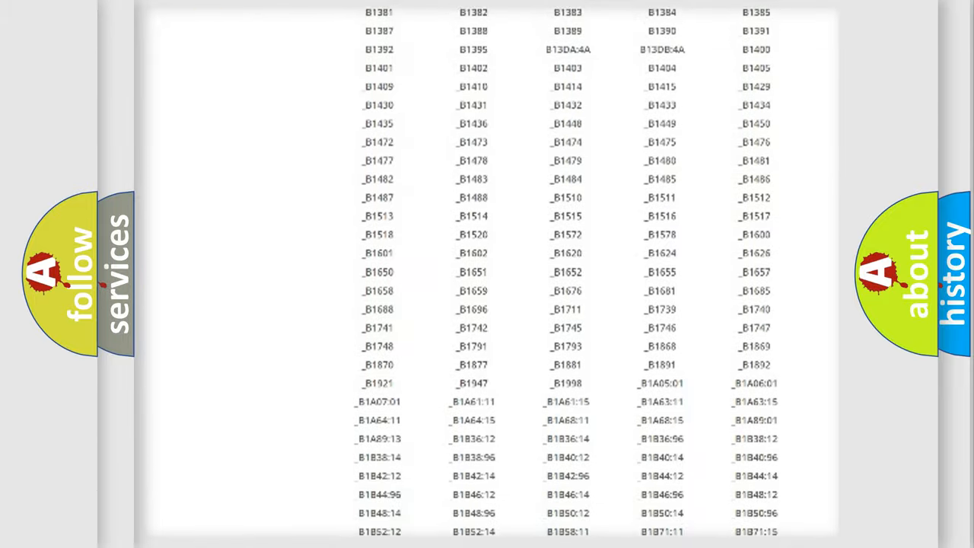